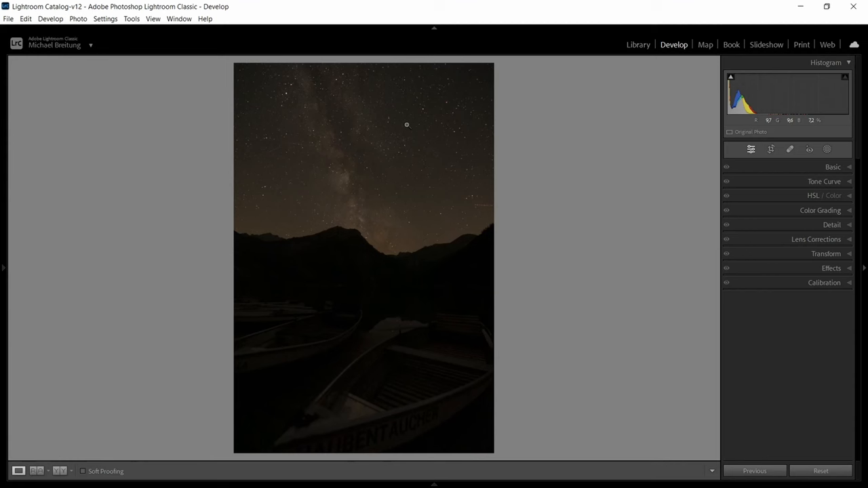
{"action": "mouse_move", "coordinate": [391, 270]}
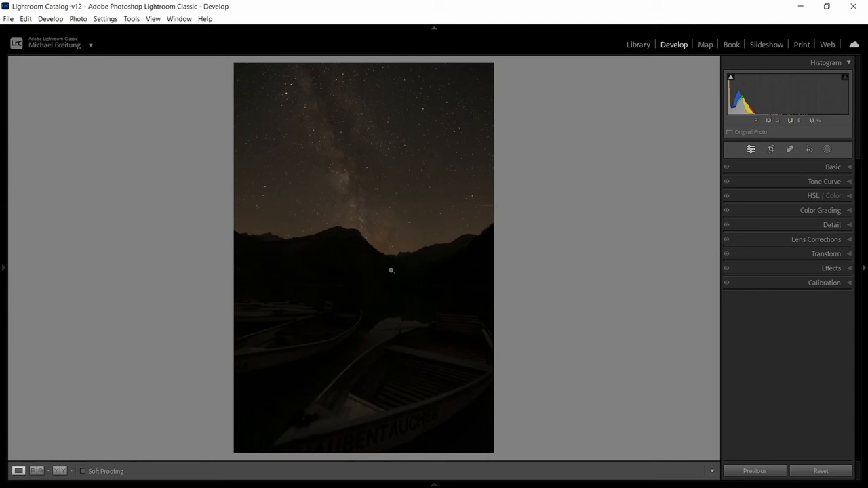
{"action": "mouse_move", "coordinate": [434, 113]}
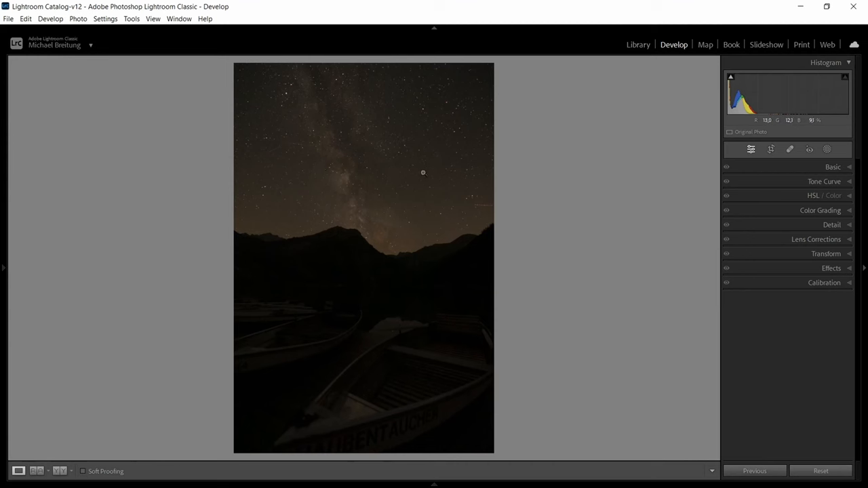
{"action": "mouse_move", "coordinate": [427, 163]}
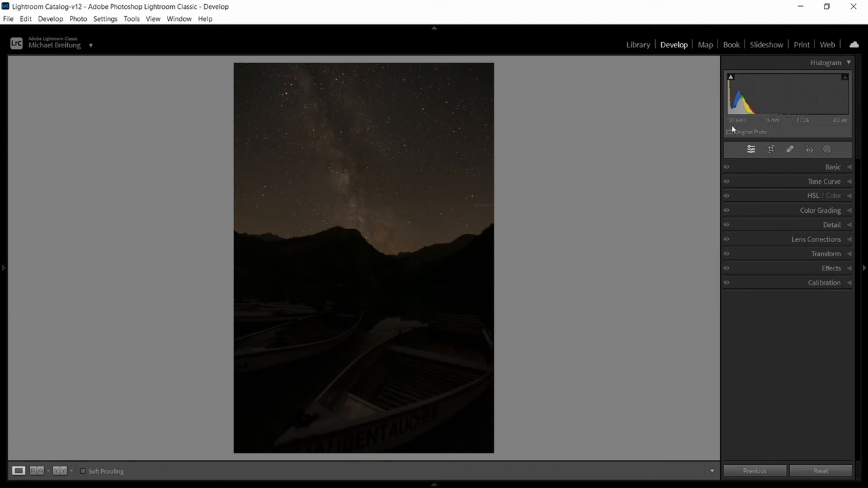
{"action": "mouse_move", "coordinate": [774, 120]}
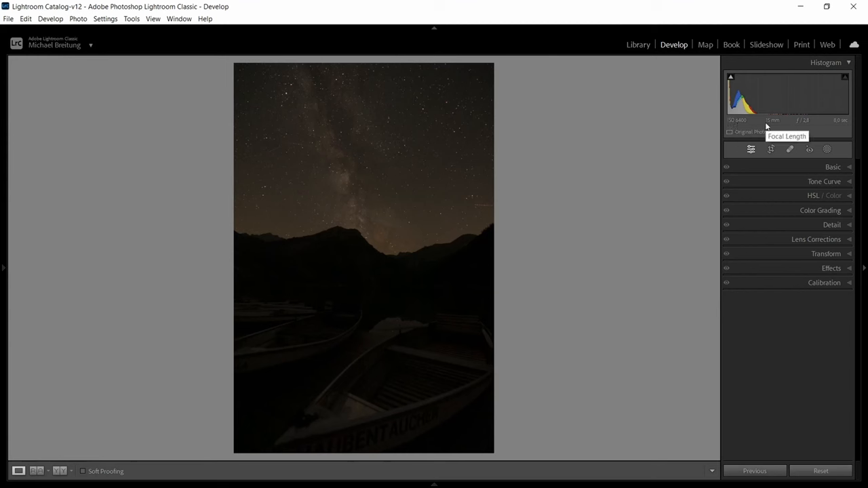
{"action": "mouse_move", "coordinate": [805, 121]}
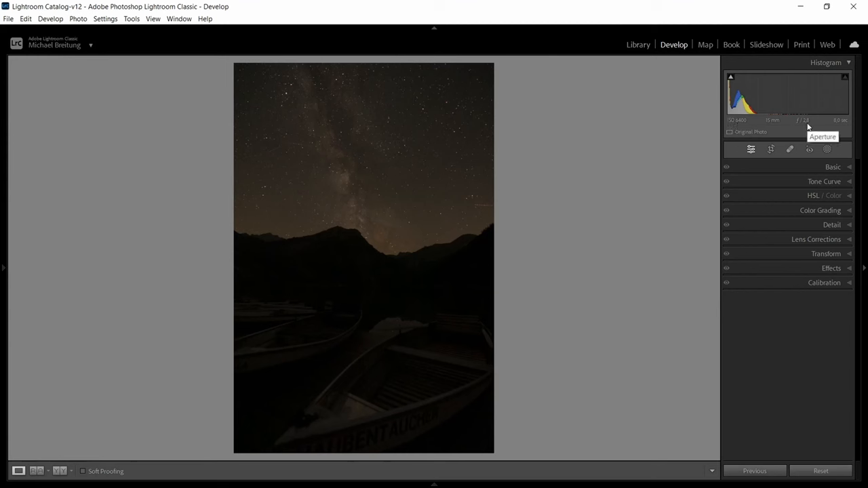
{"action": "mouse_move", "coordinate": [841, 122]}
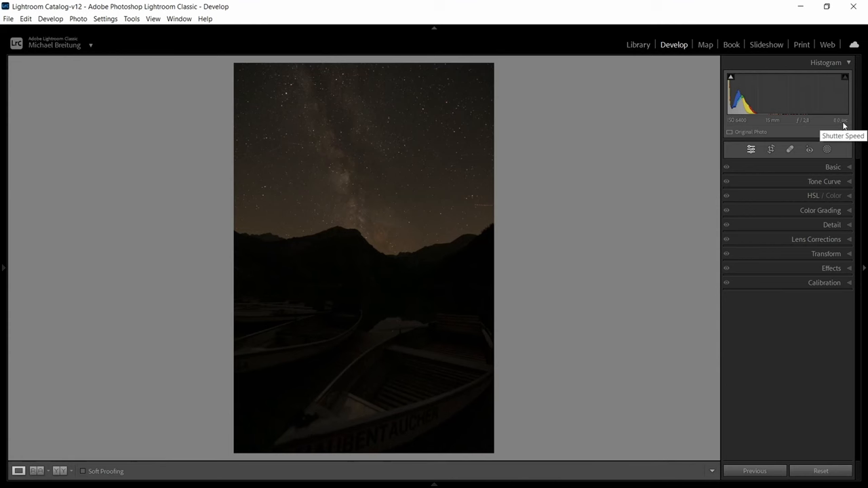
{"action": "mouse_move", "coordinate": [738, 120]}
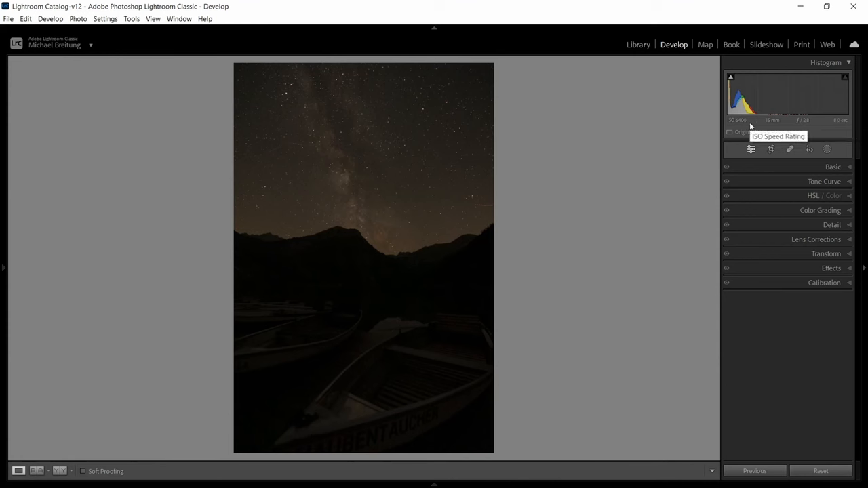
{"action": "mouse_move", "coordinate": [773, 120]}
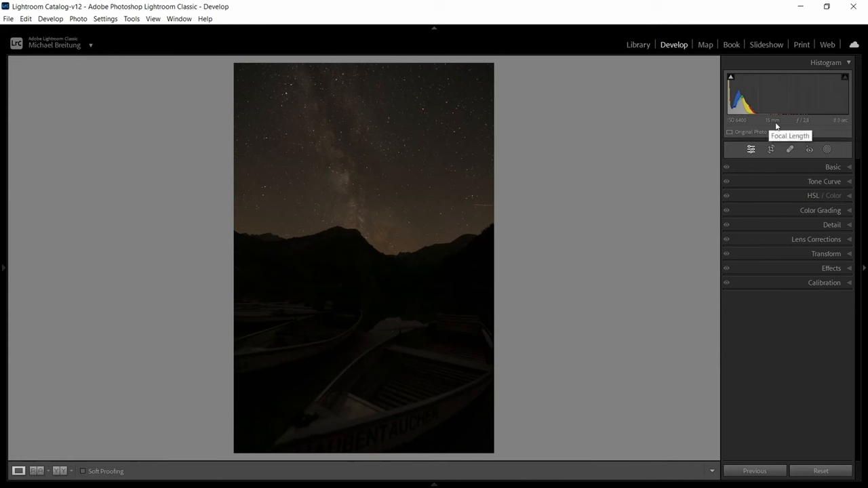
{"action": "mouse_move", "coordinate": [838, 130]}
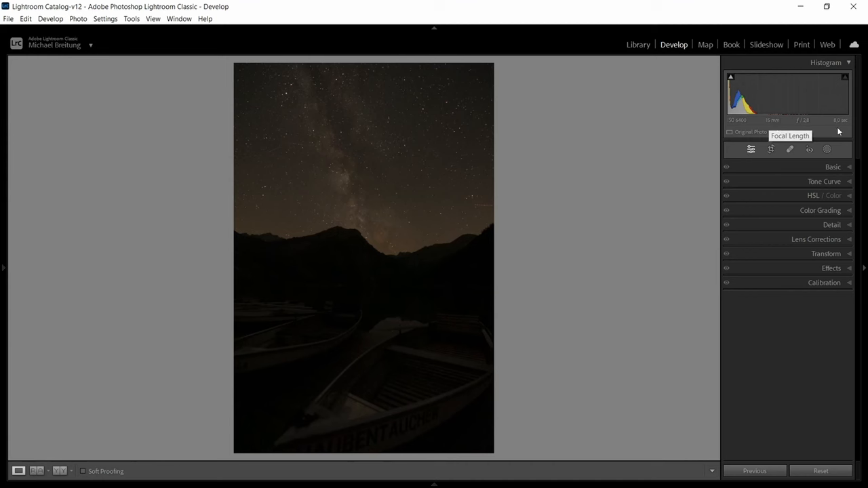
{"action": "mouse_move", "coordinate": [383, 141]}
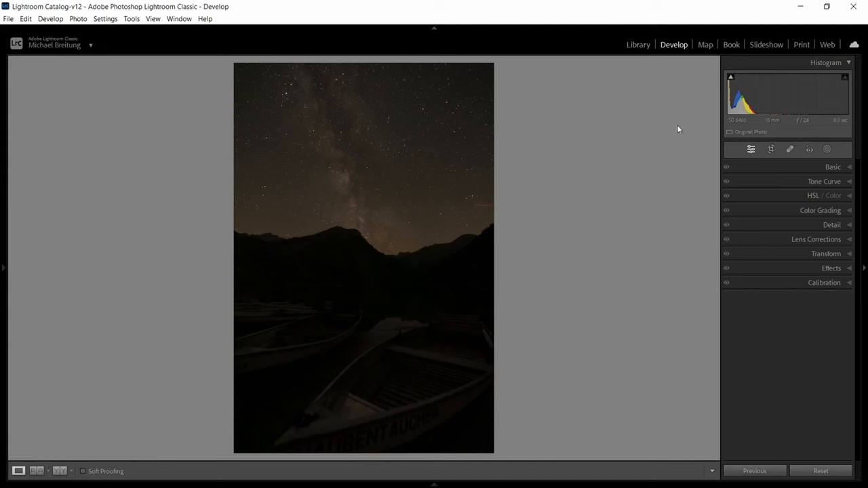
{"action": "mouse_move", "coordinate": [335, 139]}
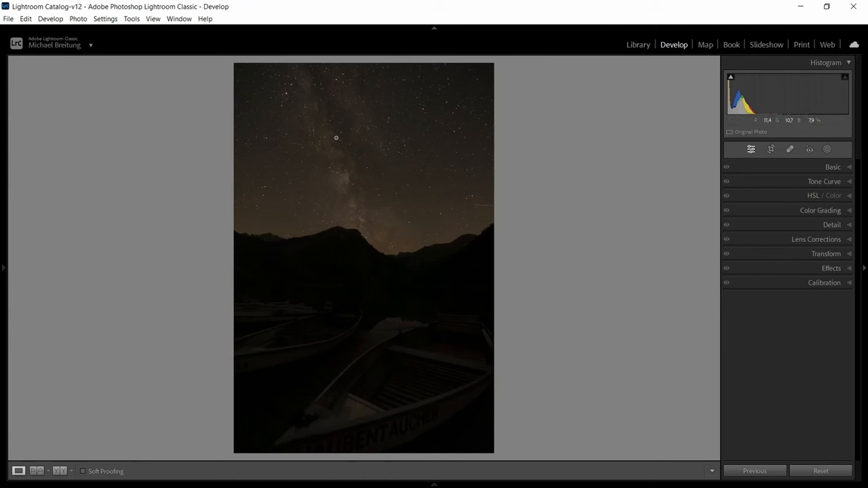
{"action": "mouse_move", "coordinate": [354, 141]}
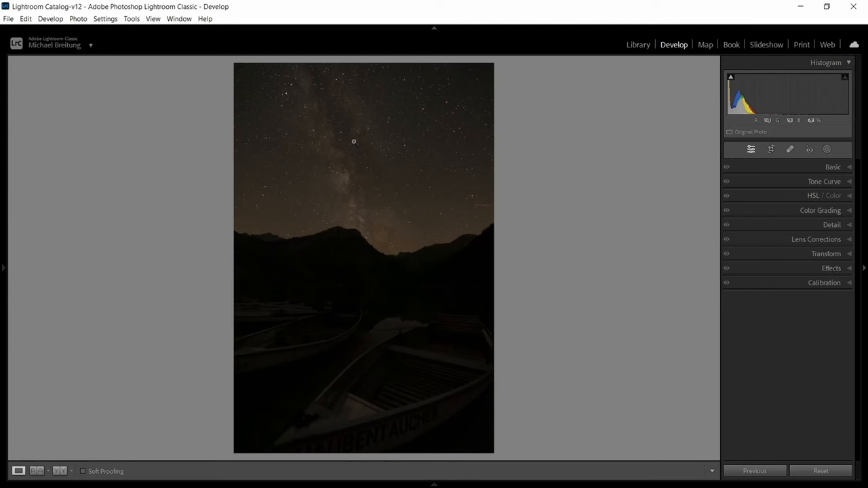
{"action": "mouse_move", "coordinate": [358, 140]}
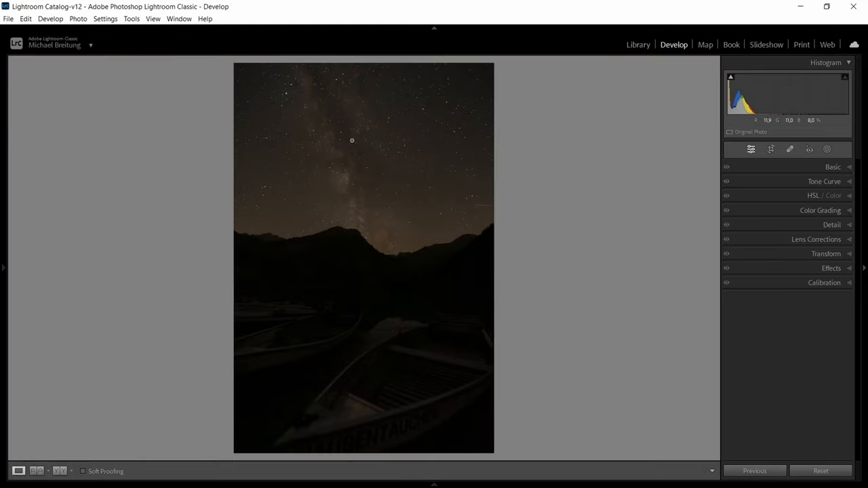
{"action": "mouse_move", "coordinate": [352, 179]}
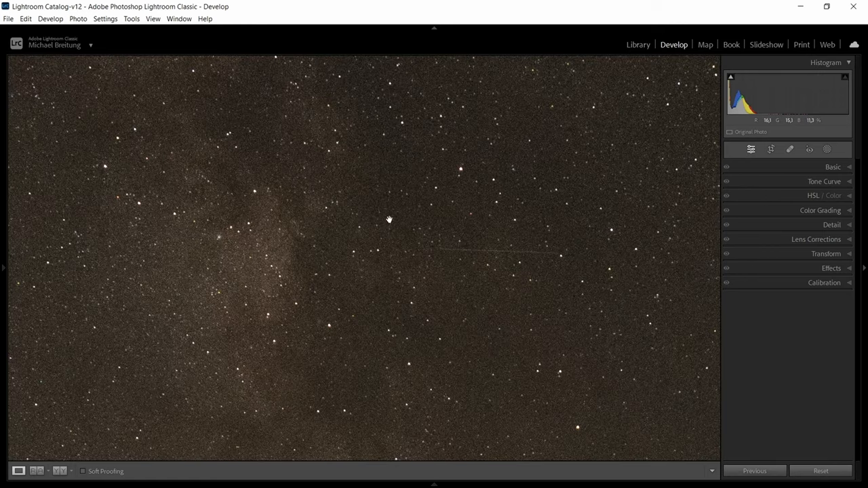
{"action": "mouse_move", "coordinate": [358, 331]}
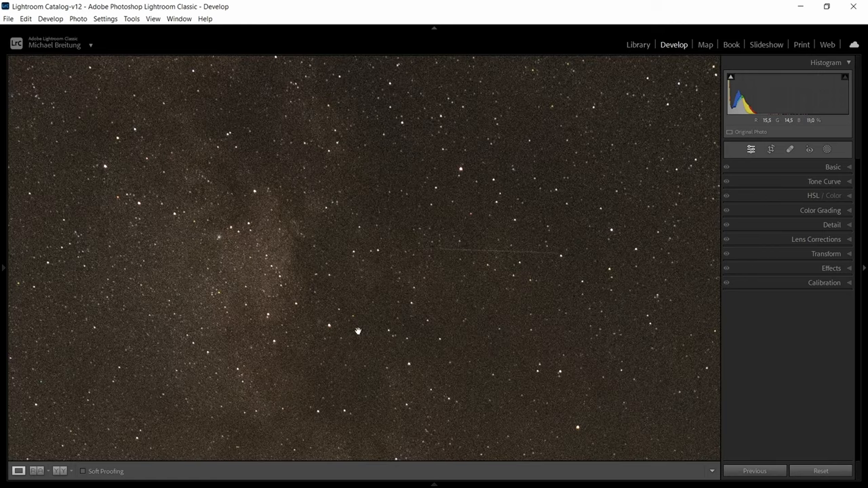
Step: Brighten the photo, then review Temp 4000, Exposure +1.50, Contrast +37, Clarity +20, Dehaze +5
{"action": "left_click_drag", "start_coordinate": [358, 332], "coordinate": [408, 235]}
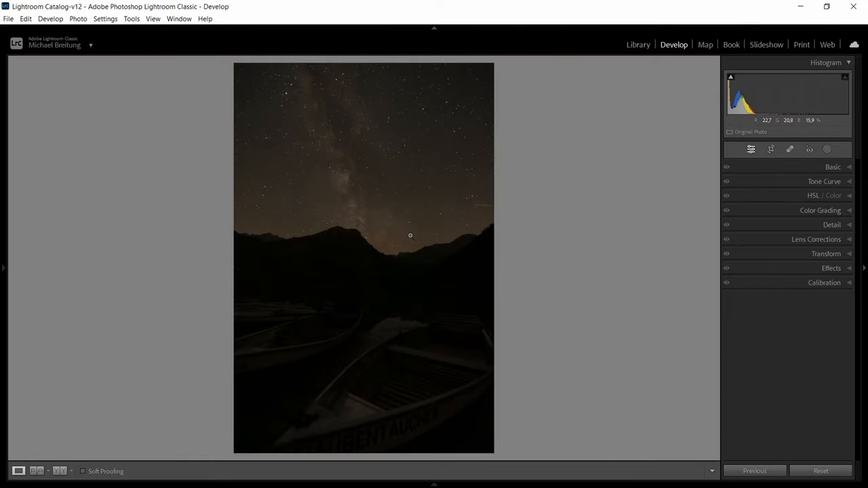
{"action": "mouse_move", "coordinate": [411, 236]}
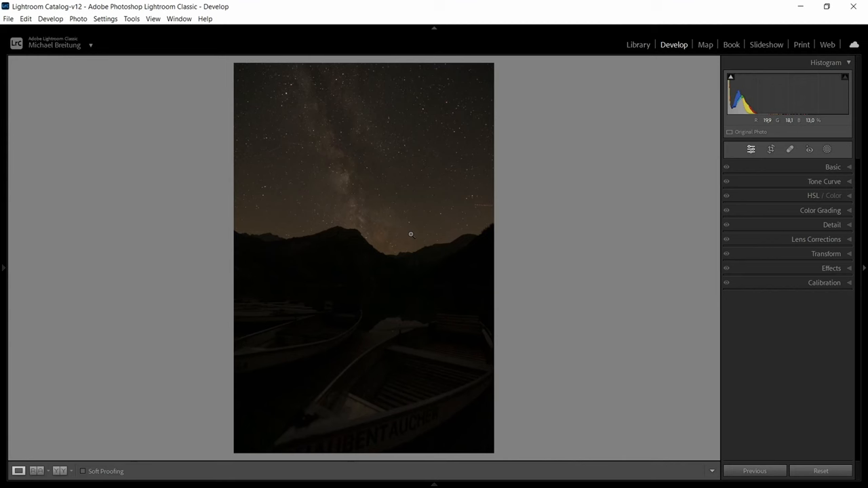
{"action": "mouse_move", "coordinate": [523, 322]}
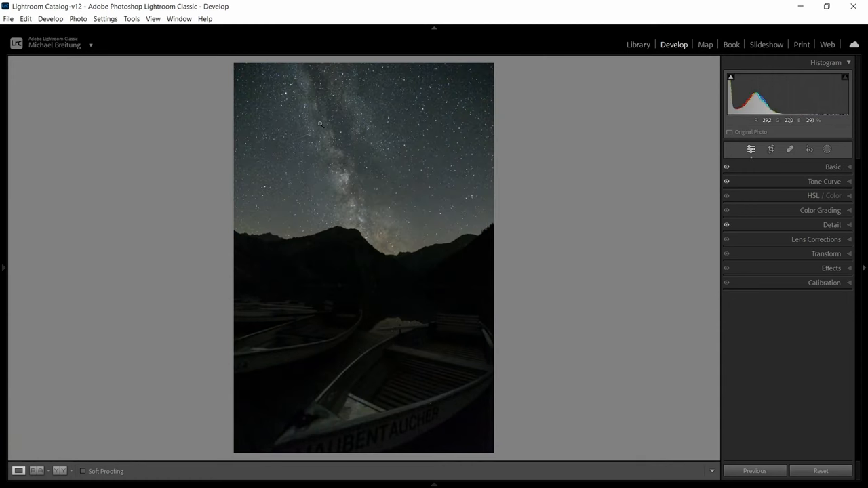
{"action": "mouse_move", "coordinate": [854, 170]}
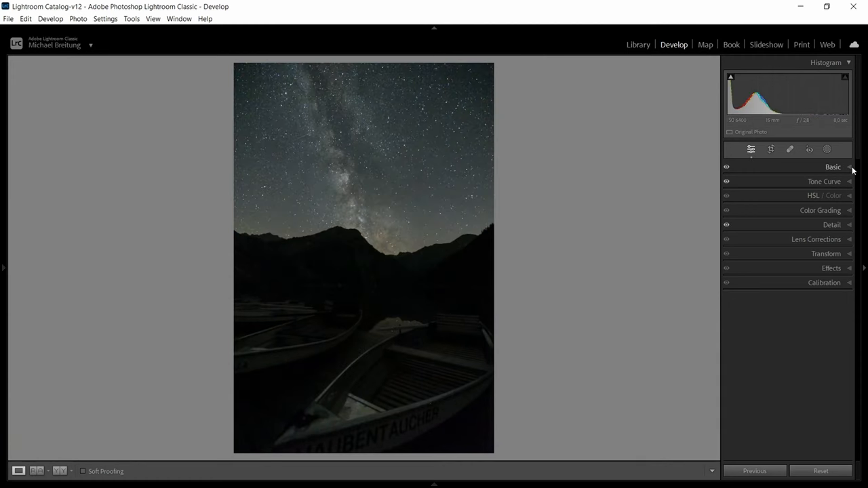
{"action": "left_click", "coordinate": [833, 167]}
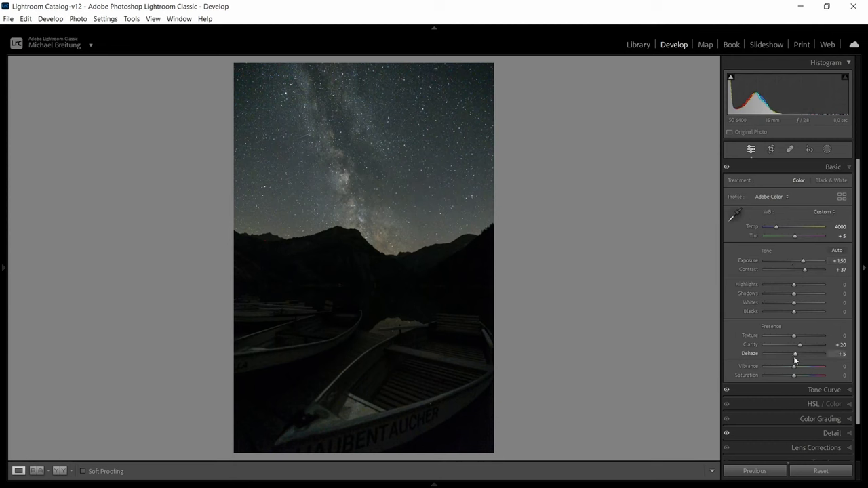
{"action": "mouse_move", "coordinate": [776, 228]}
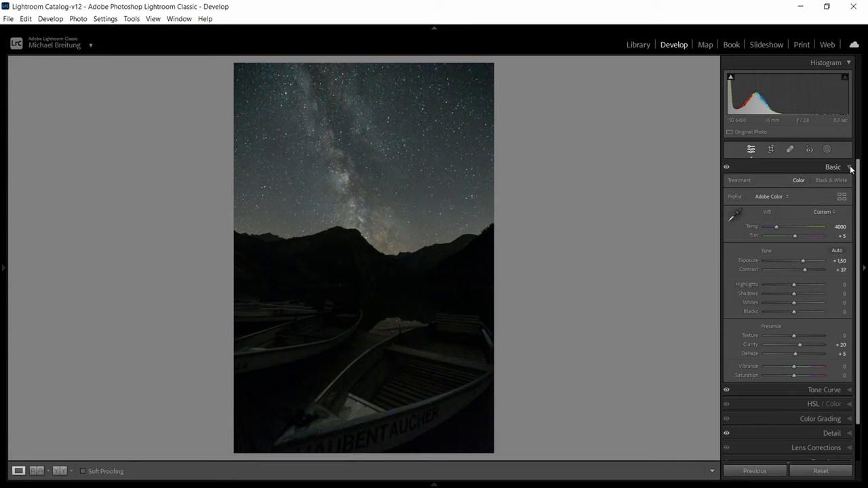
{"action": "left_click", "coordinate": [833, 167]}
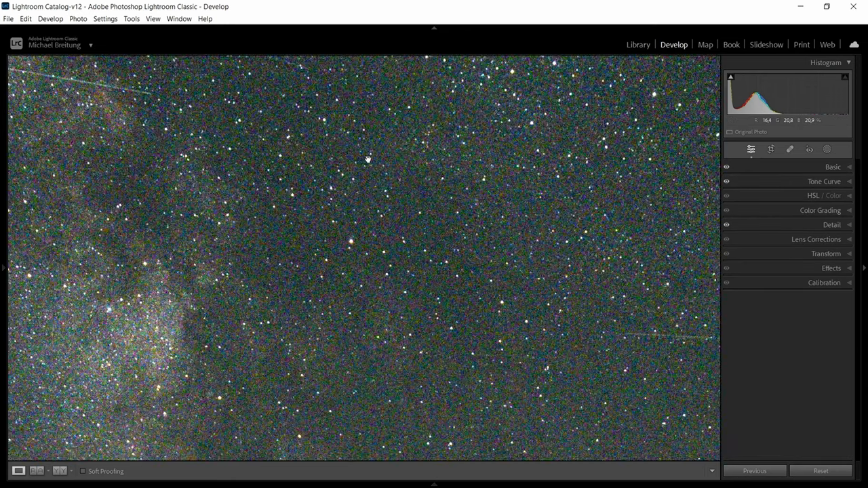
{"action": "mouse_move", "coordinate": [444, 203]}
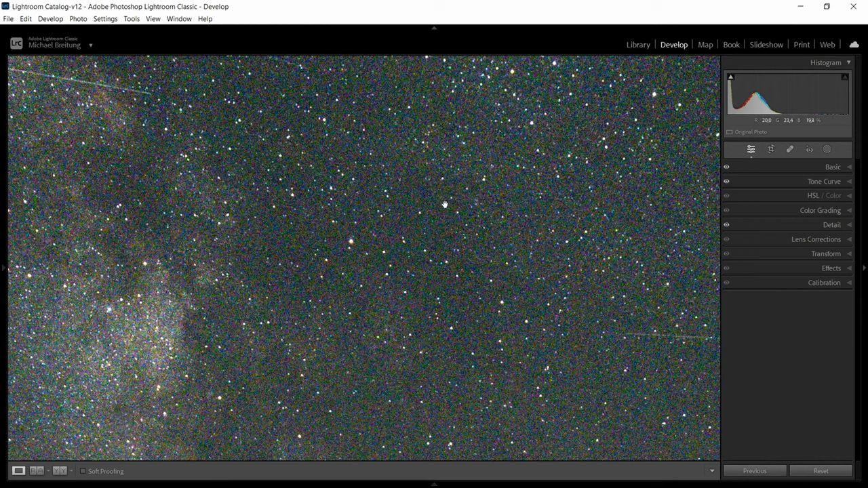
{"action": "mouse_move", "coordinate": [429, 199]}
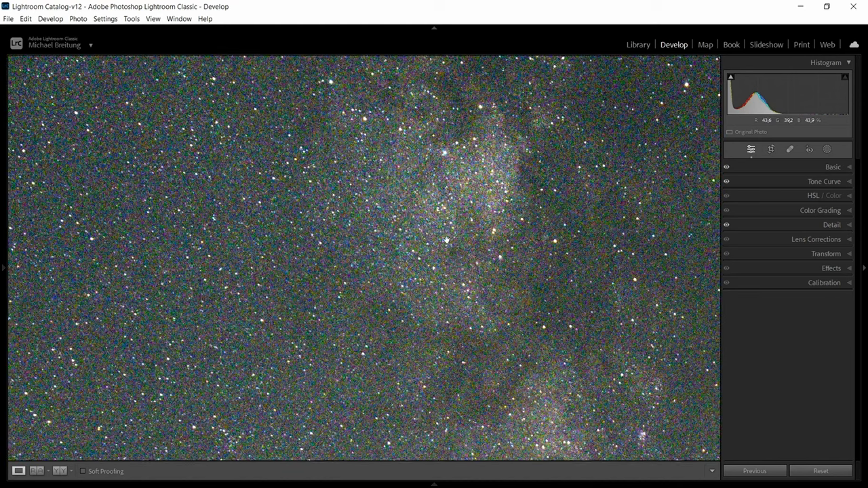
{"action": "mouse_move", "coordinate": [487, 189]}
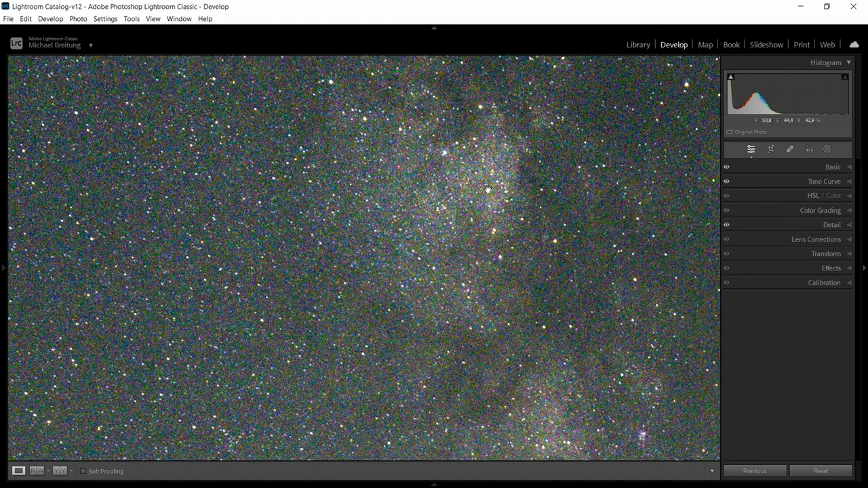
{"action": "mouse_move", "coordinate": [486, 190]}
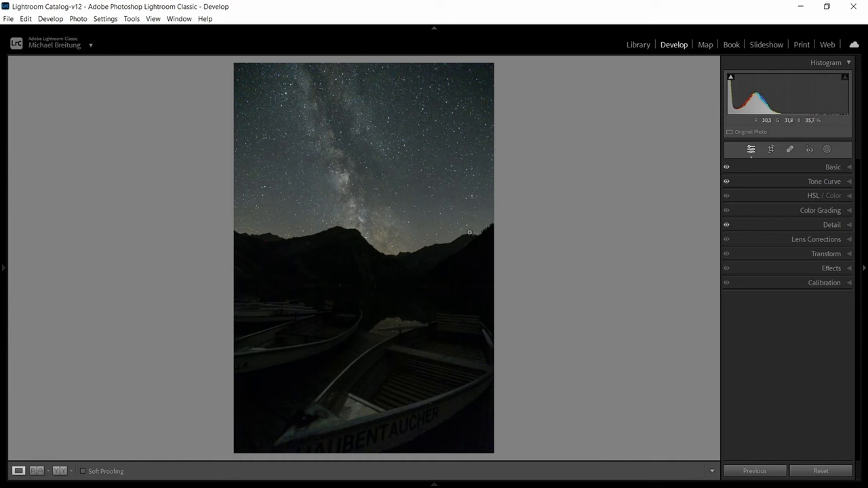
{"action": "mouse_move", "coordinate": [383, 143]}
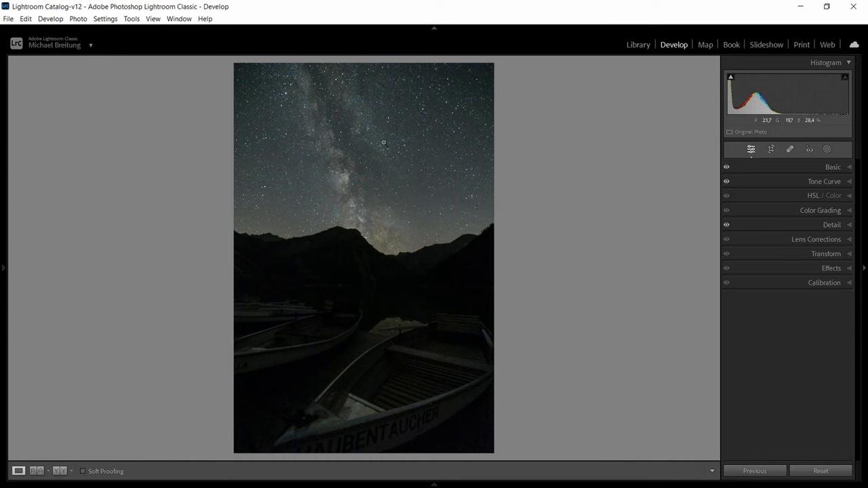
{"action": "mouse_move", "coordinate": [386, 161]}
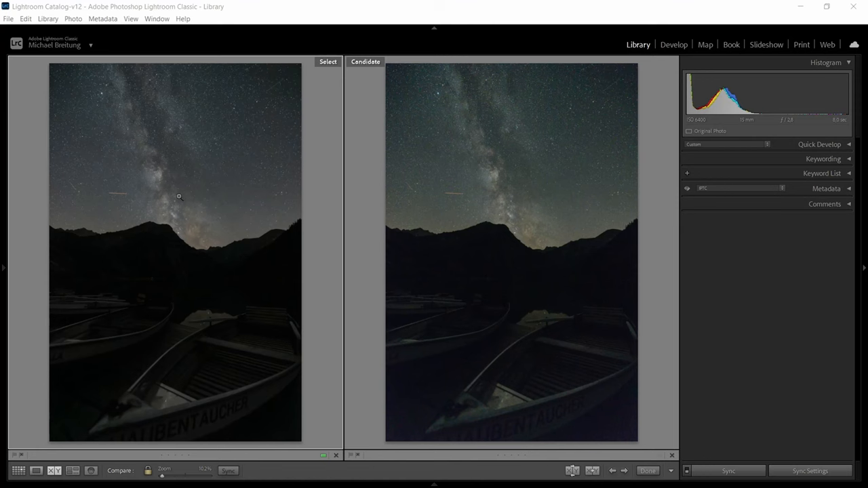
{"action": "mouse_move", "coordinate": [179, 179]}
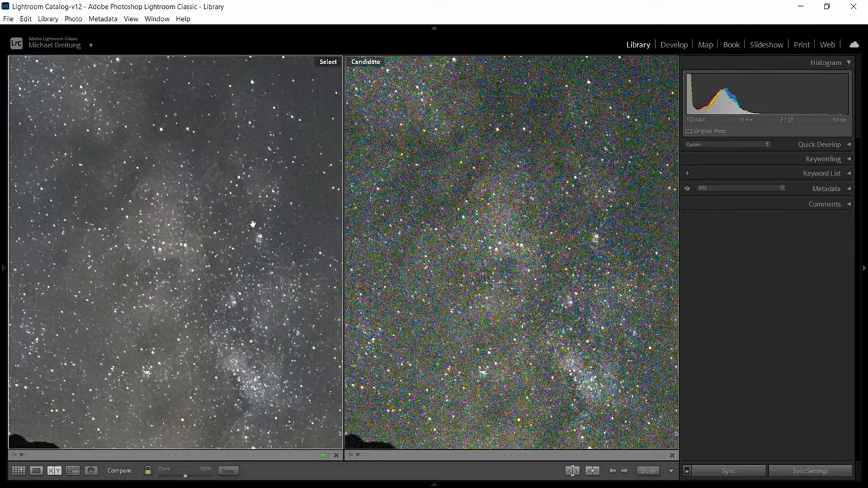
{"action": "mouse_move", "coordinate": [251, 218]}
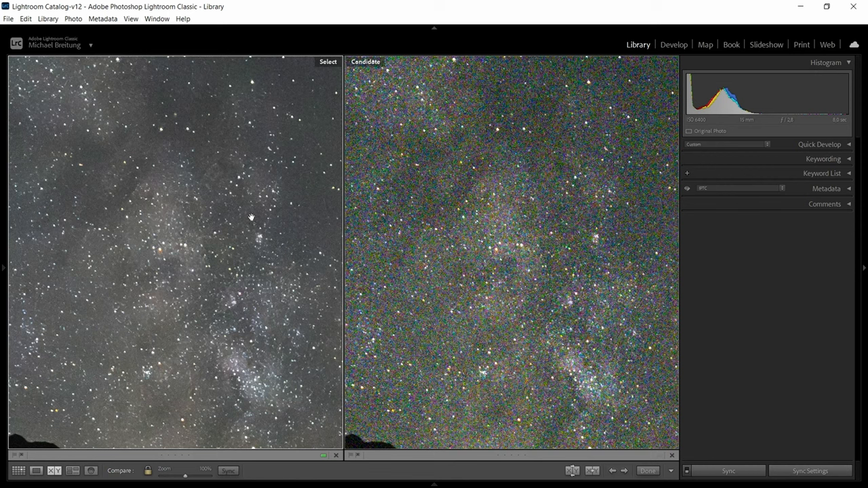
{"action": "mouse_move", "coordinate": [241, 211]}
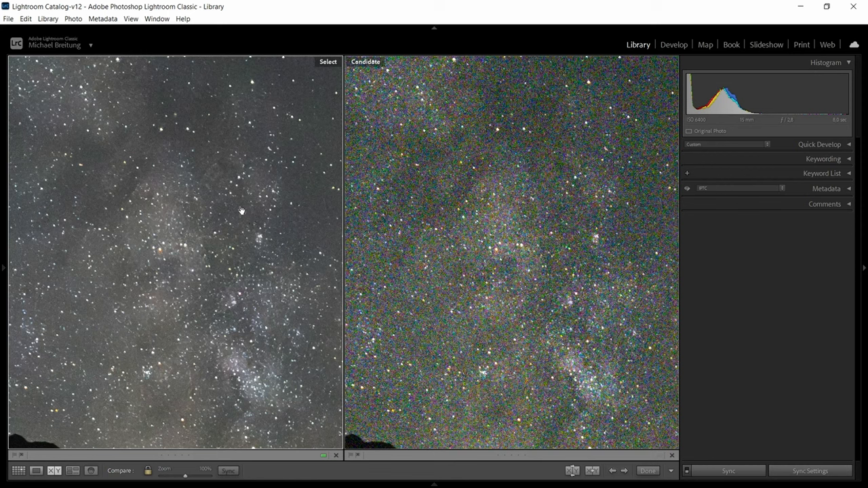
{"action": "mouse_move", "coordinate": [238, 215]}
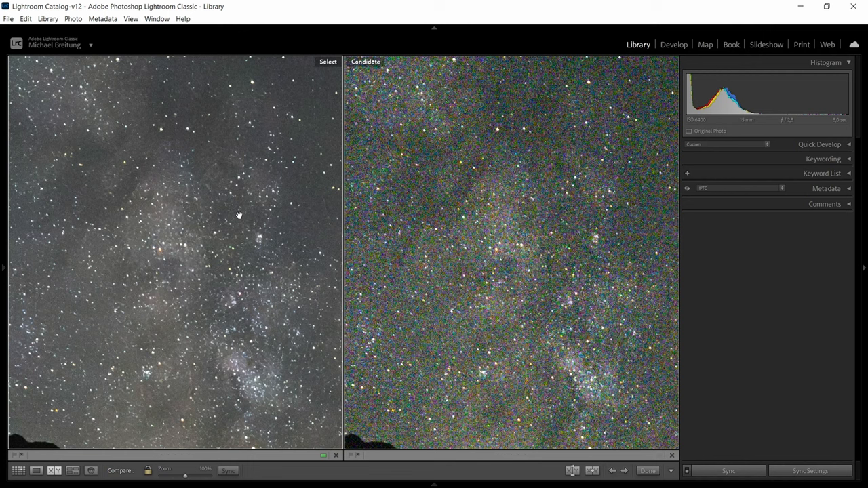
{"action": "mouse_move", "coordinate": [226, 207]}
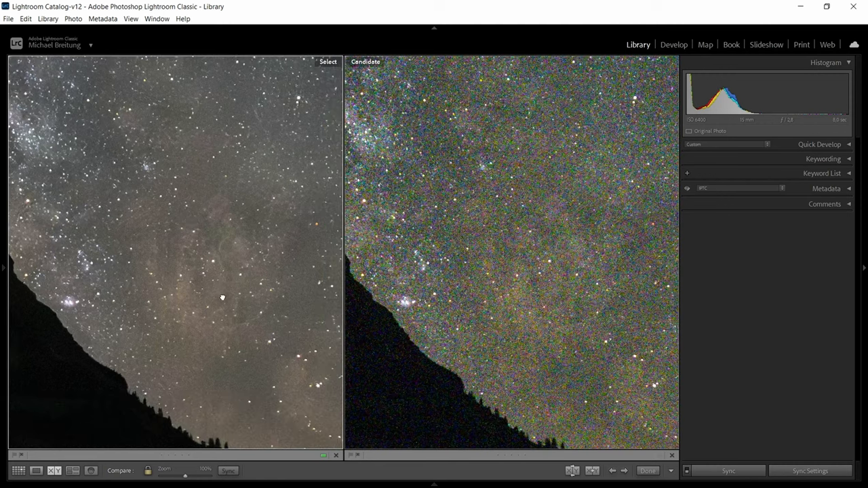
{"action": "mouse_move", "coordinate": [268, 321]}
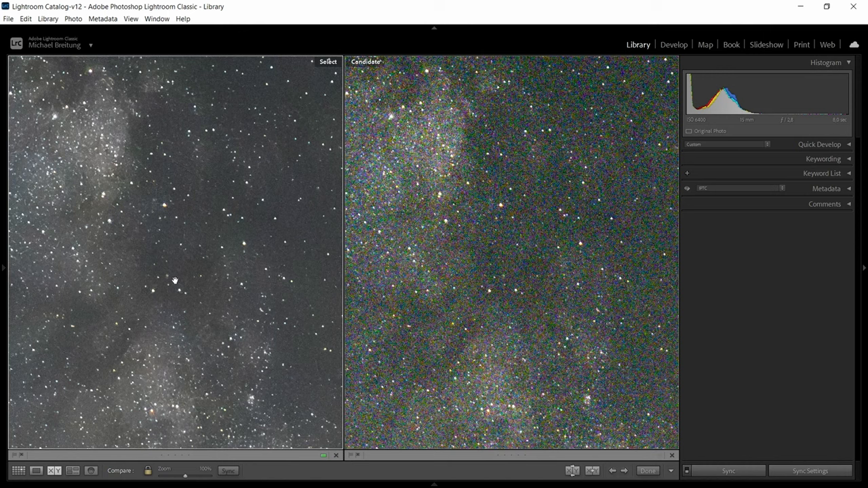
{"action": "mouse_move", "coordinate": [199, 279]}
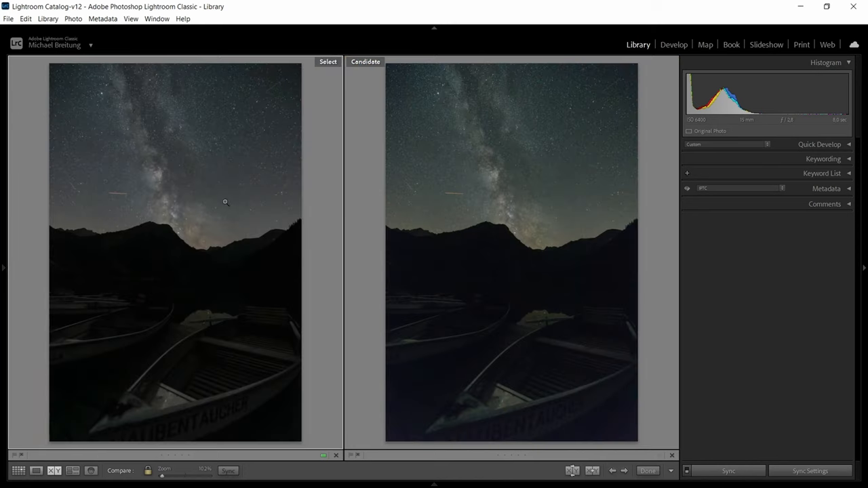
{"action": "mouse_move", "coordinate": [227, 191]}
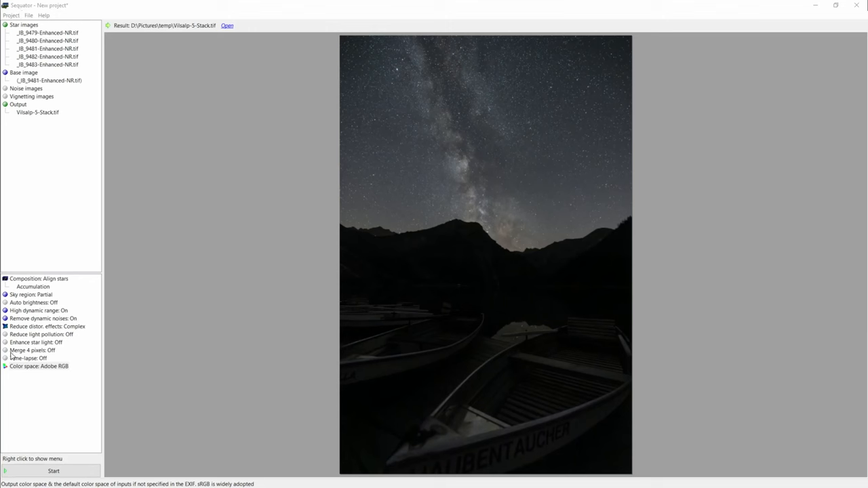
{"action": "mouse_move", "coordinate": [473, 264]}
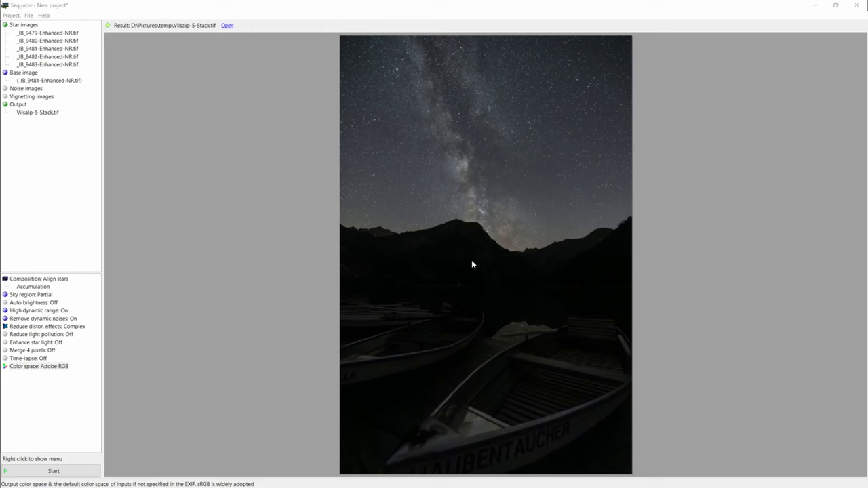
{"action": "mouse_move", "coordinate": [67, 31]}
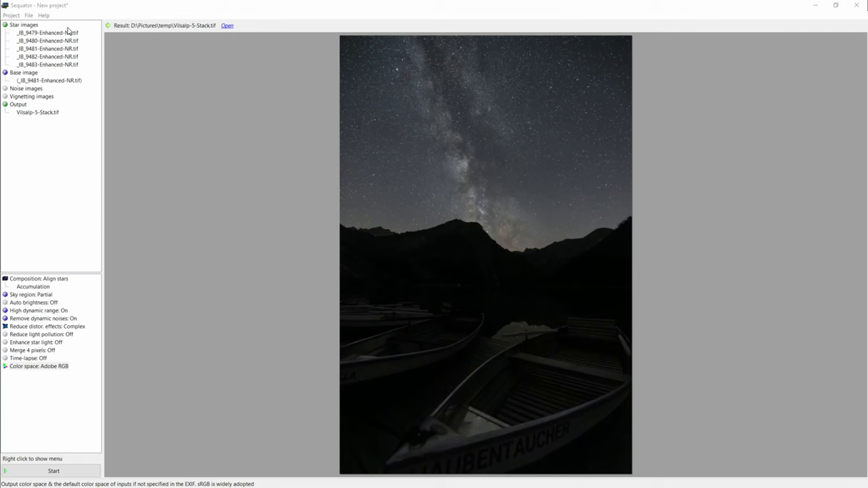
{"action": "mouse_move", "coordinate": [48, 38]}
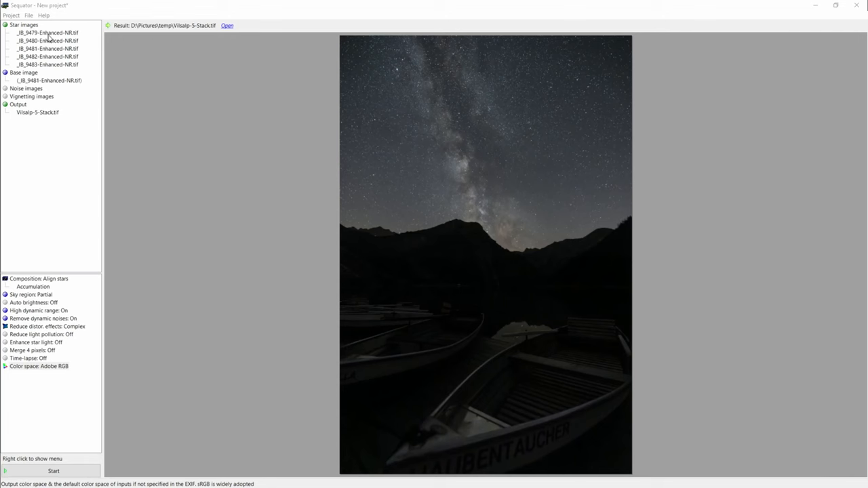
Step: Select the 'Star images' entry to show the exposure-unifying option for the five images
{"action": "left_click", "coordinate": [24, 25]}
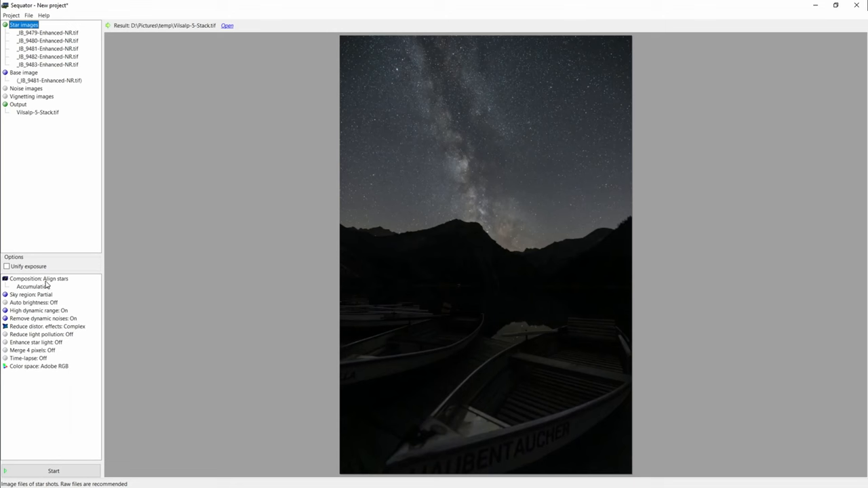
{"action": "mouse_move", "coordinate": [47, 285]}
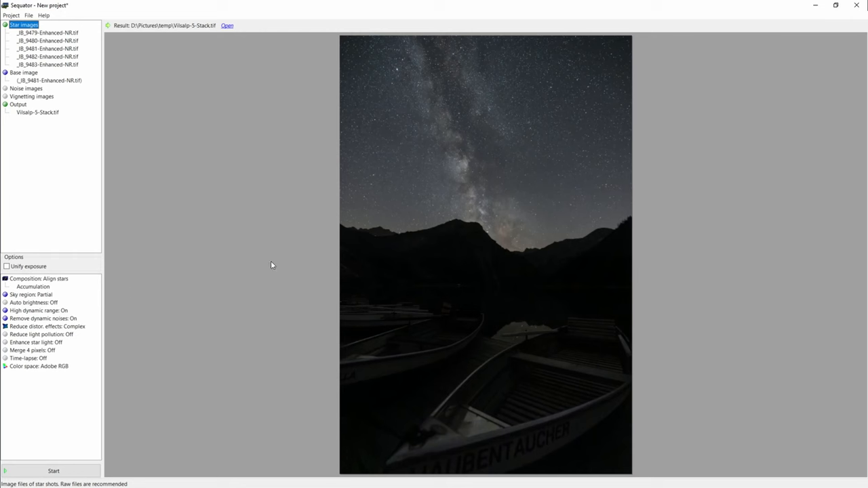
{"action": "mouse_move", "coordinate": [482, 123]}
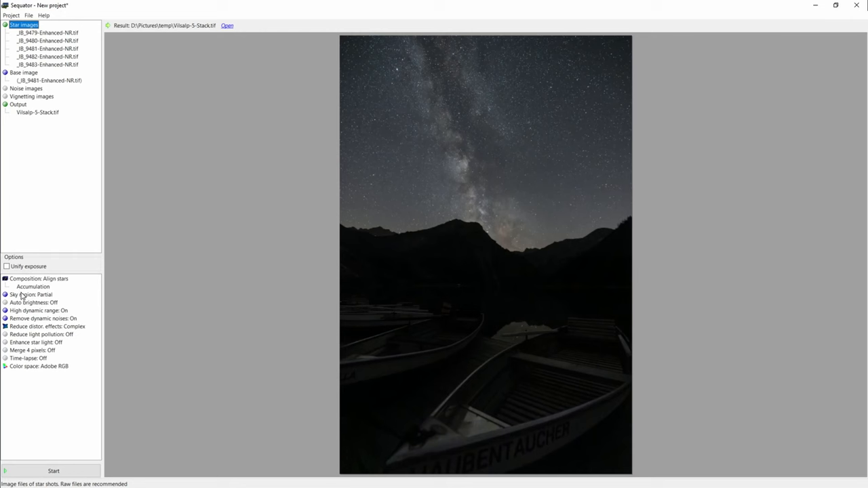
Step: Open the 'Sky region: Partial' setting showing the gradient band along the mountain horizon
{"action": "left_click", "coordinate": [31, 294]}
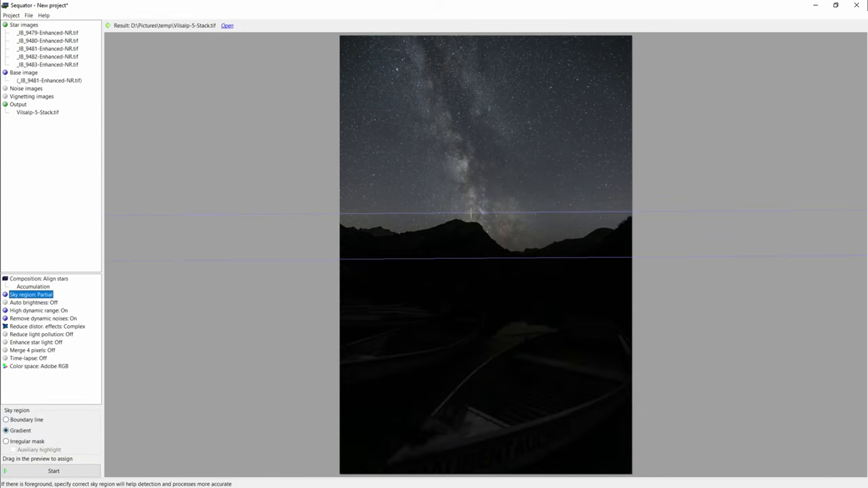
{"action": "mouse_move", "coordinate": [472, 209]}
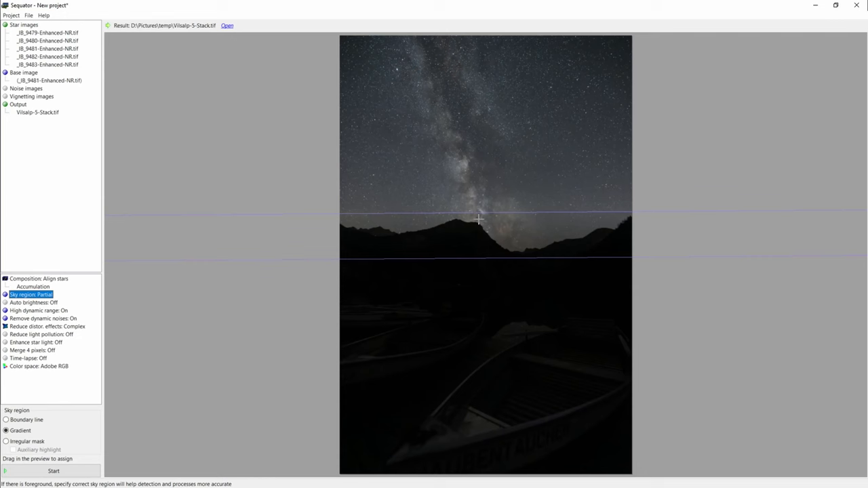
{"action": "mouse_move", "coordinate": [363, 268]}
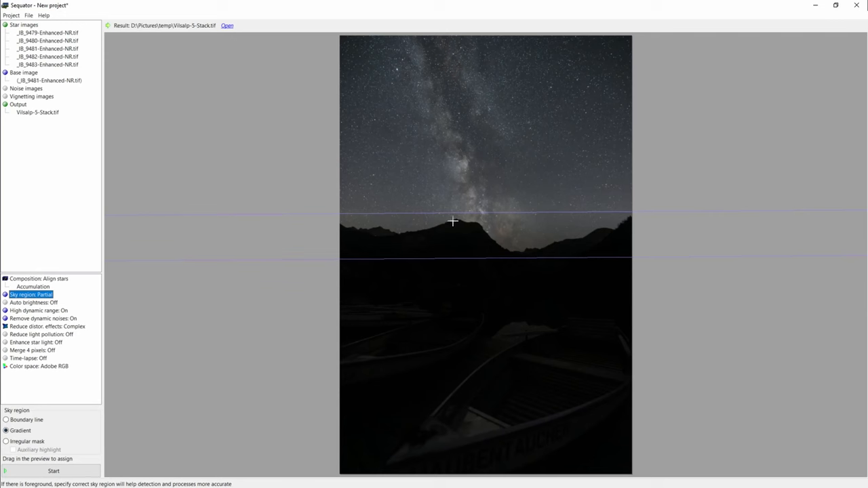
{"action": "mouse_move", "coordinate": [571, 245]}
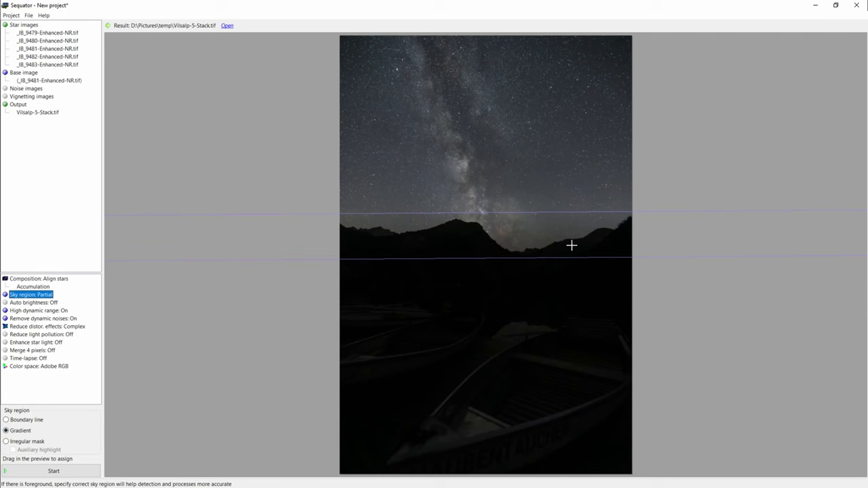
{"action": "mouse_move", "coordinate": [494, 213]}
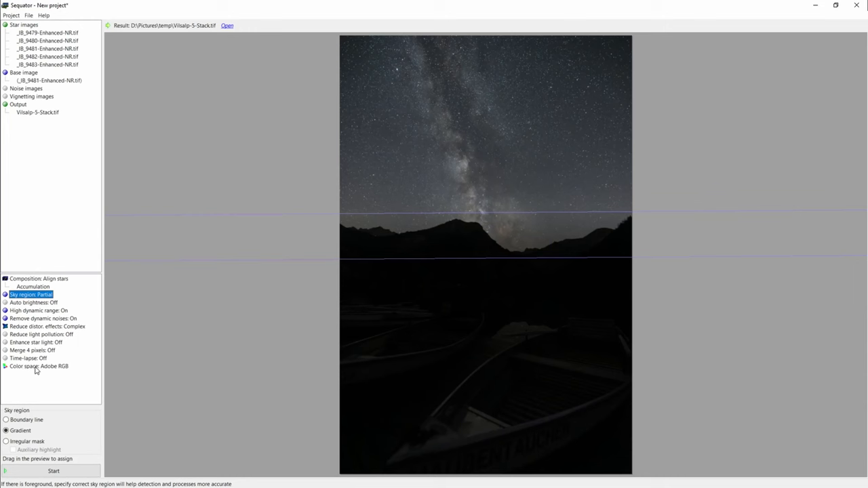
{"action": "mouse_move", "coordinate": [54, 470]}
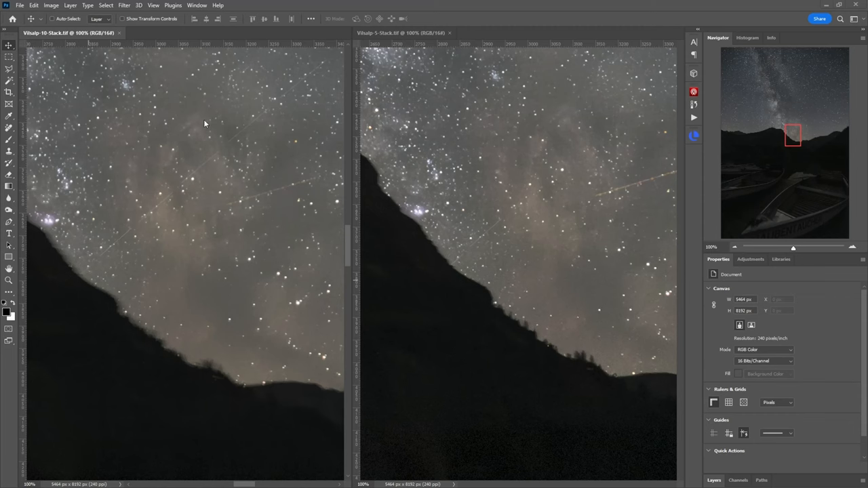
{"action": "mouse_move", "coordinate": [43, 37]}
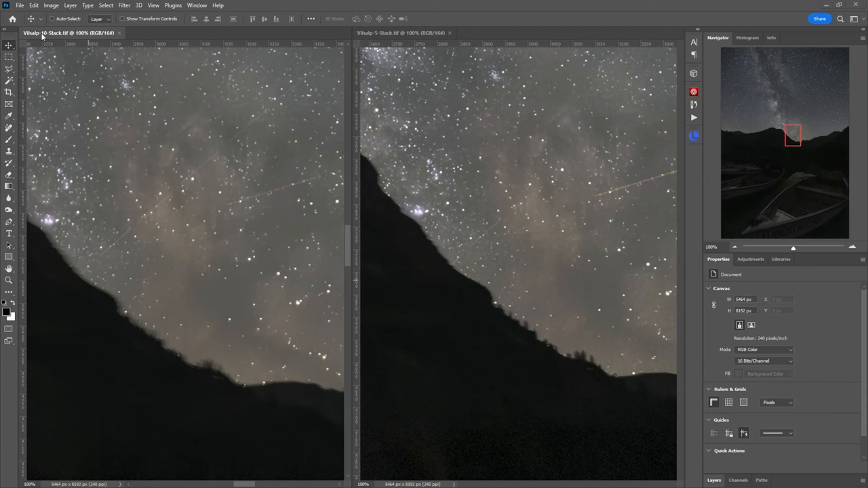
{"action": "mouse_move", "coordinate": [378, 43]}
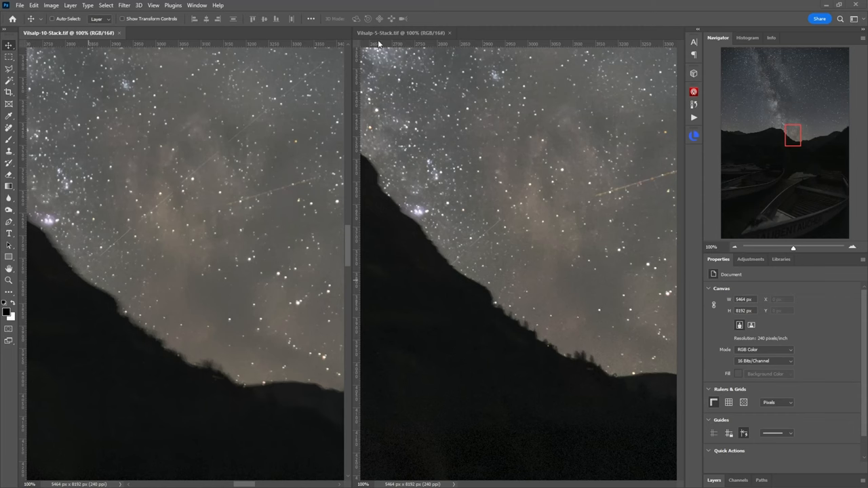
{"action": "mouse_move", "coordinate": [459, 210]}
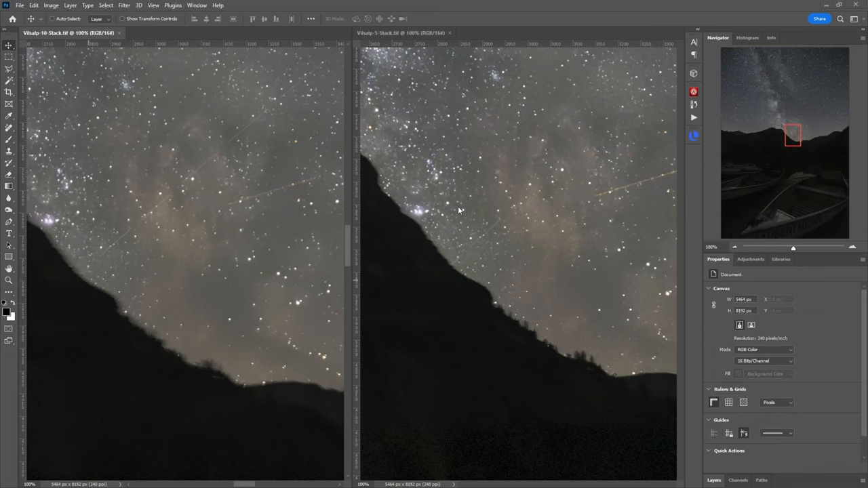
{"action": "mouse_move", "coordinate": [141, 295]}
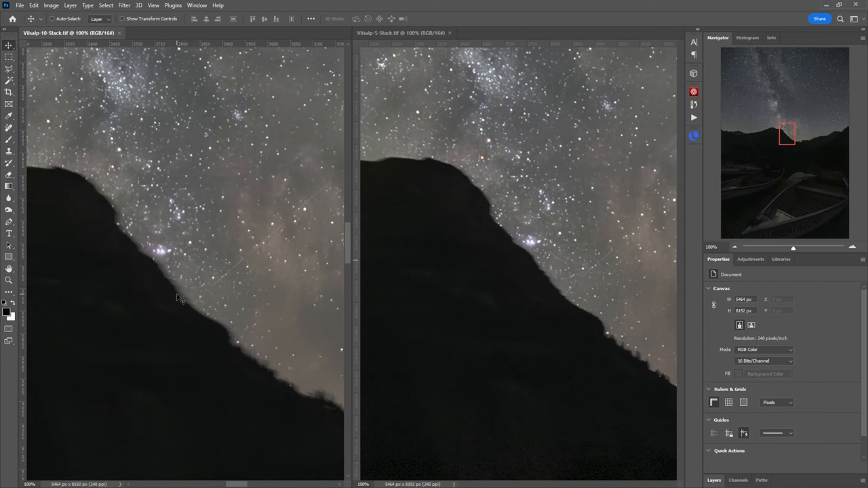
{"action": "mouse_move", "coordinate": [576, 295]}
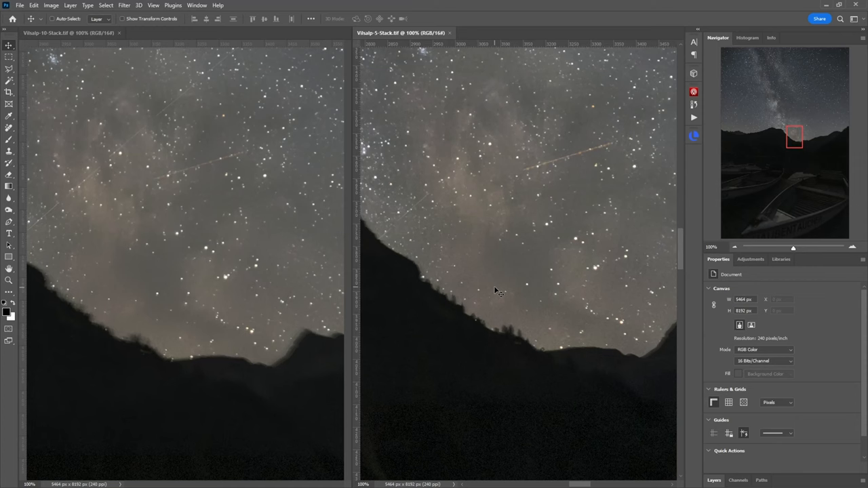
{"action": "mouse_move", "coordinate": [590, 292]}
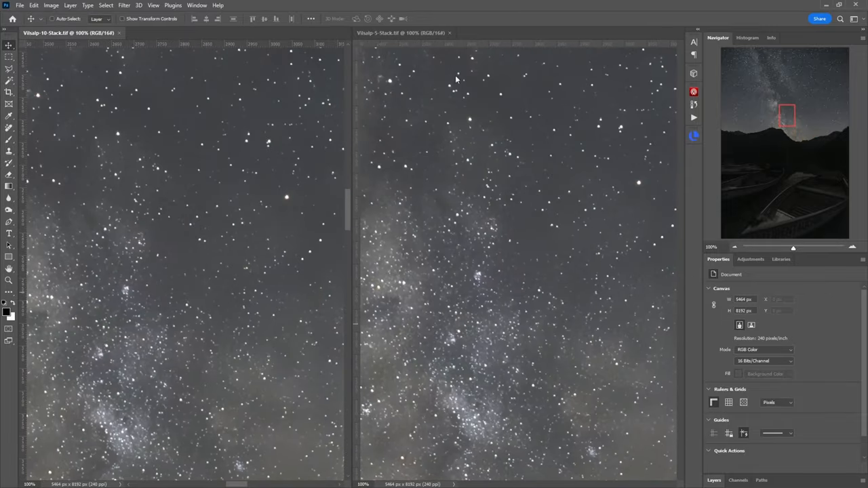
{"action": "mouse_move", "coordinate": [567, 188]}
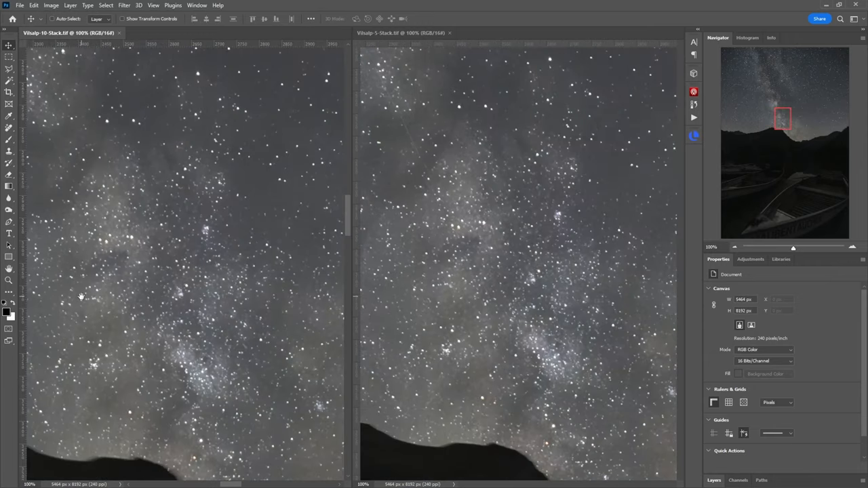
{"action": "mouse_move", "coordinate": [193, 299]}
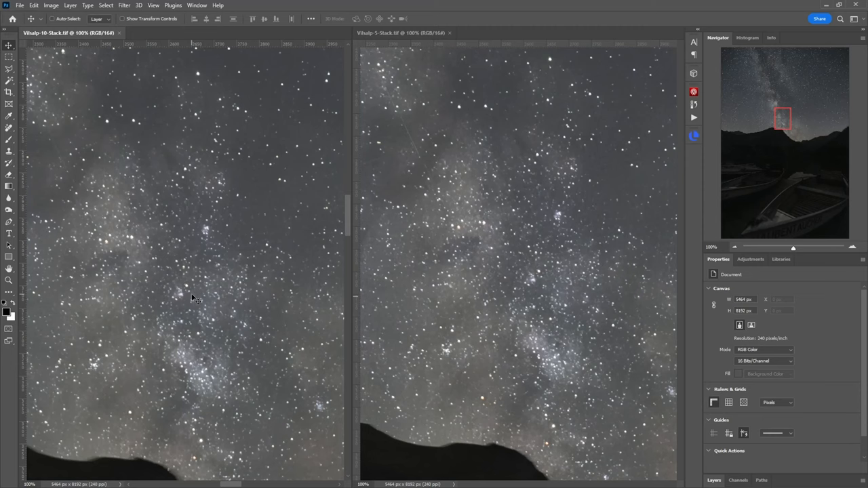
{"action": "mouse_move", "coordinate": [175, 291]}
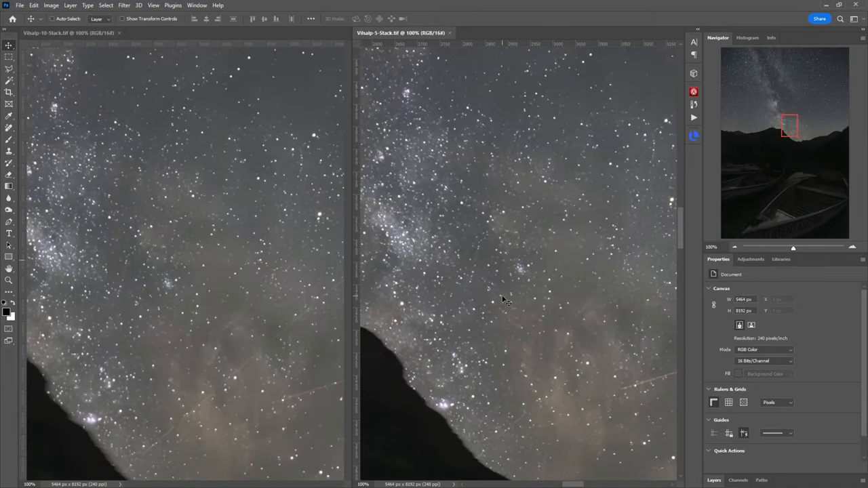
{"action": "mouse_move", "coordinate": [569, 242]}
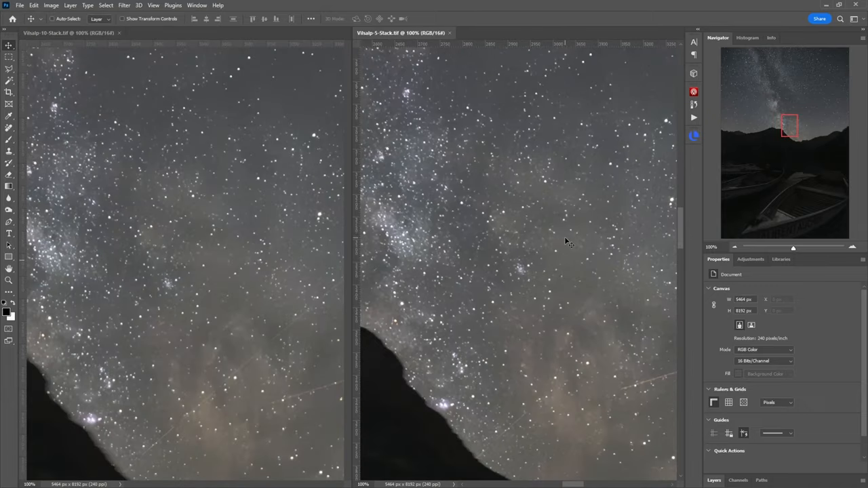
{"action": "mouse_move", "coordinate": [438, 375]}
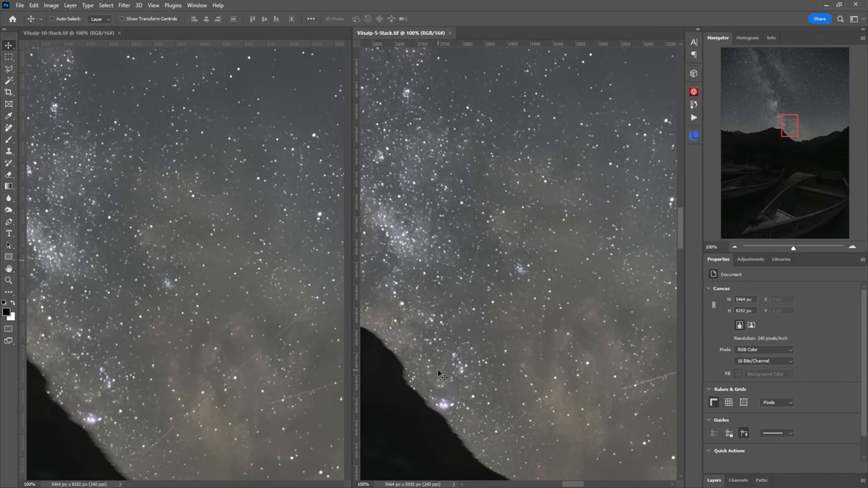
{"action": "mouse_move", "coordinate": [452, 391]}
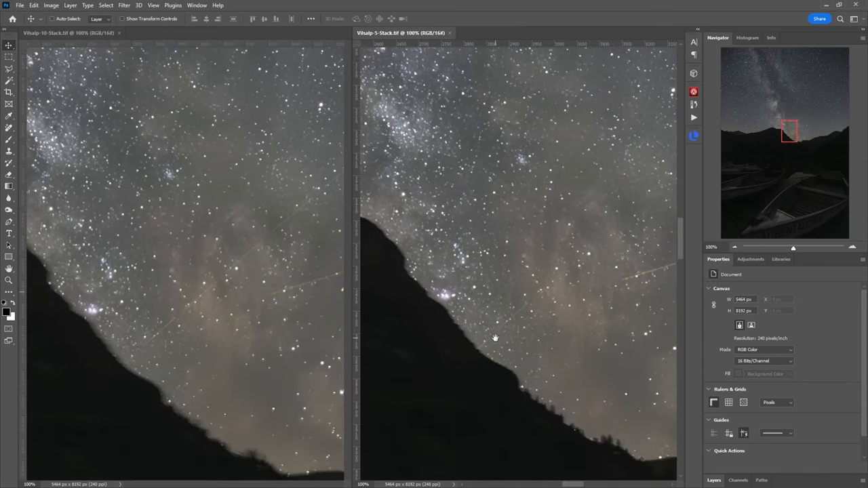
{"action": "mouse_move", "coordinate": [499, 343]}
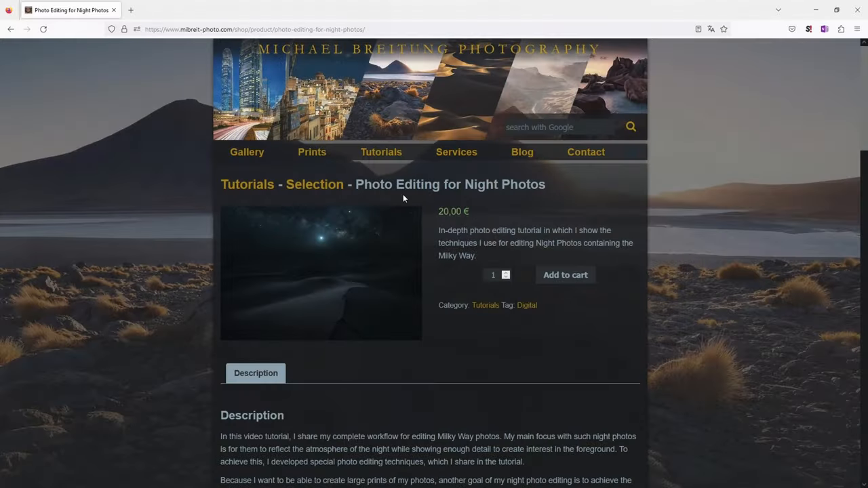
{"action": "scroll", "scroll_direction": "down", "scroll_amount": 3}
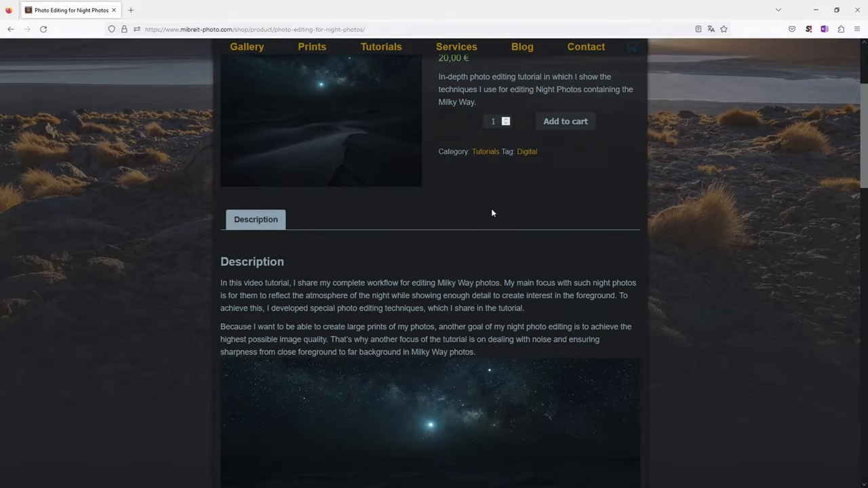
{"action": "scroll", "scroll_direction": "down", "scroll_amount": 3}
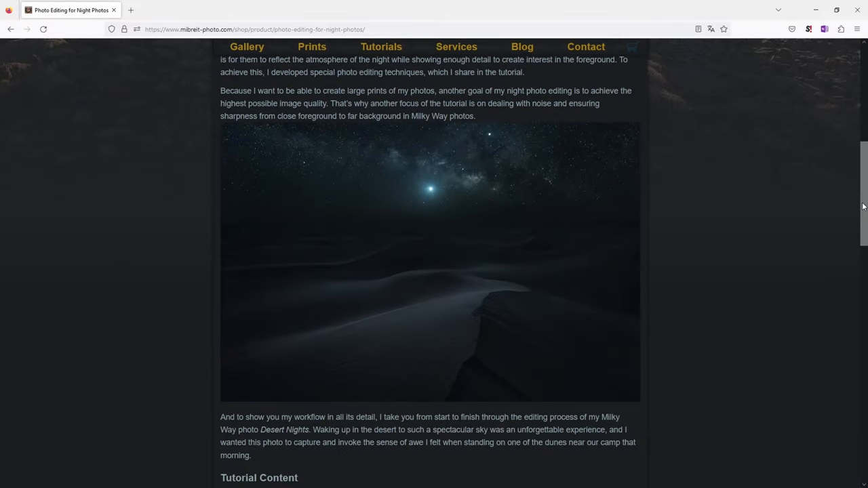
{"action": "mouse_move", "coordinate": [675, 219]}
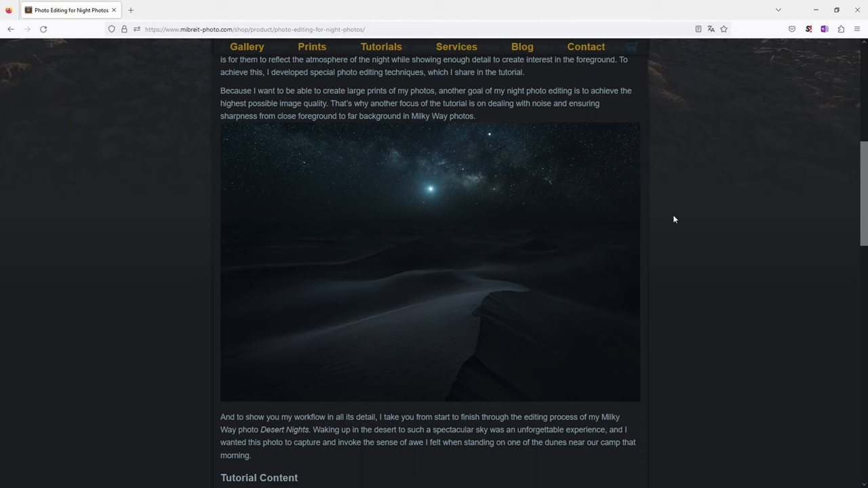
{"action": "mouse_move", "coordinate": [736, 271]}
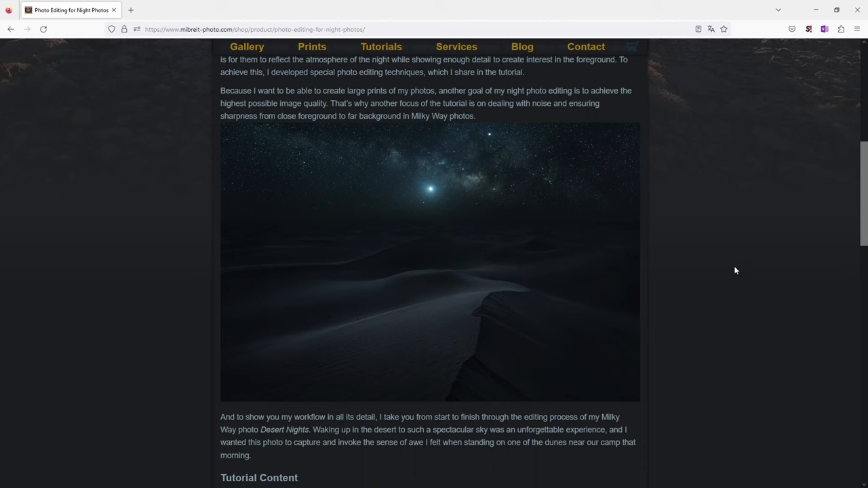
{"action": "mouse_move", "coordinate": [727, 272]}
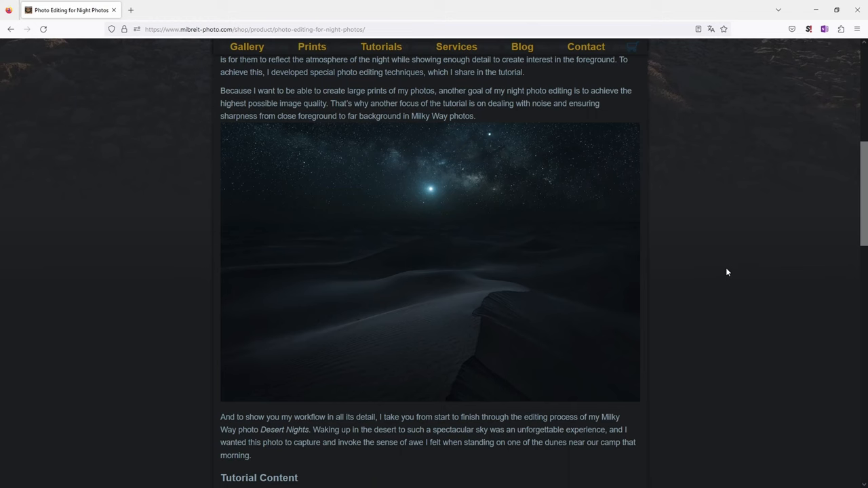
{"action": "mouse_move", "coordinate": [859, 214]}
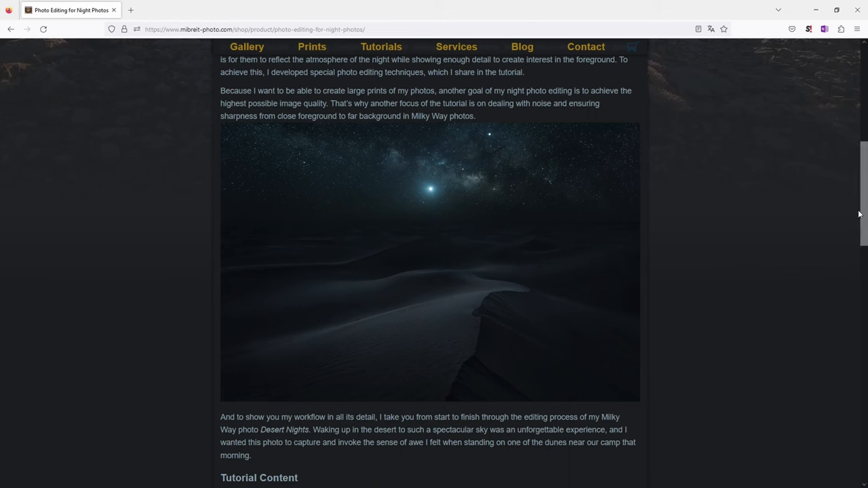
{"action": "scroll", "scroll_direction": "up", "scroll_amount": 3}
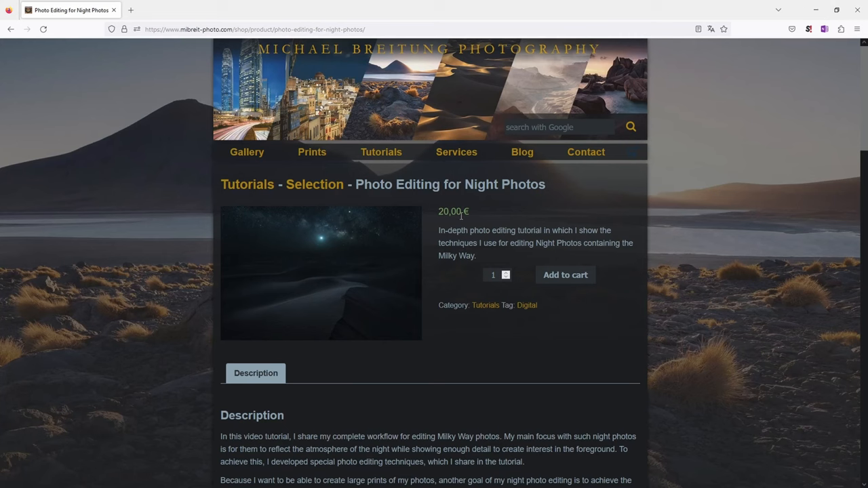
{"action": "mouse_move", "coordinate": [816, 10]}
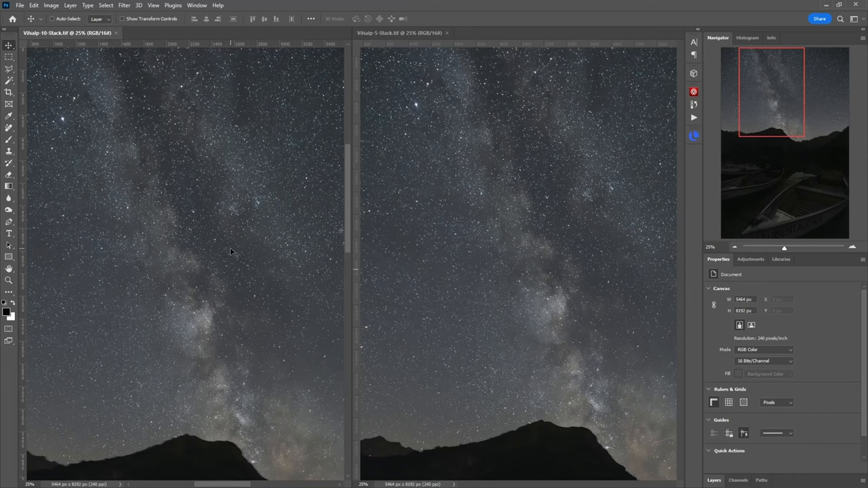
{"action": "mouse_move", "coordinate": [249, 266]}
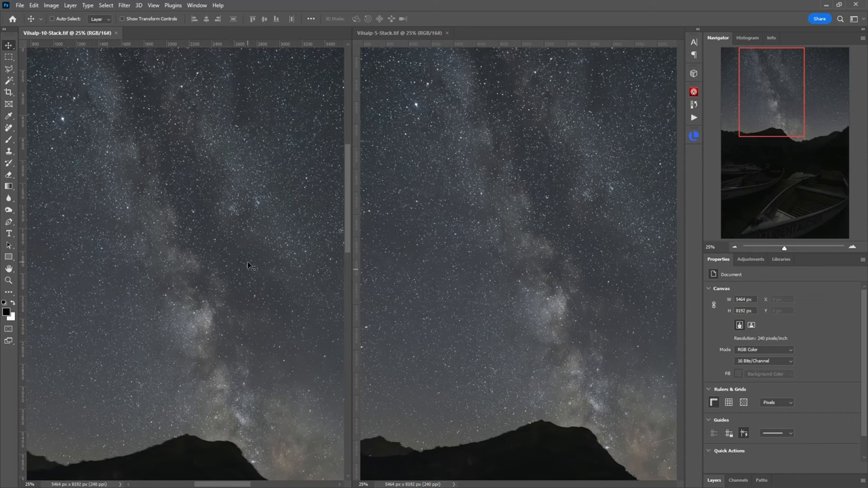
{"action": "mouse_move", "coordinate": [238, 389]}
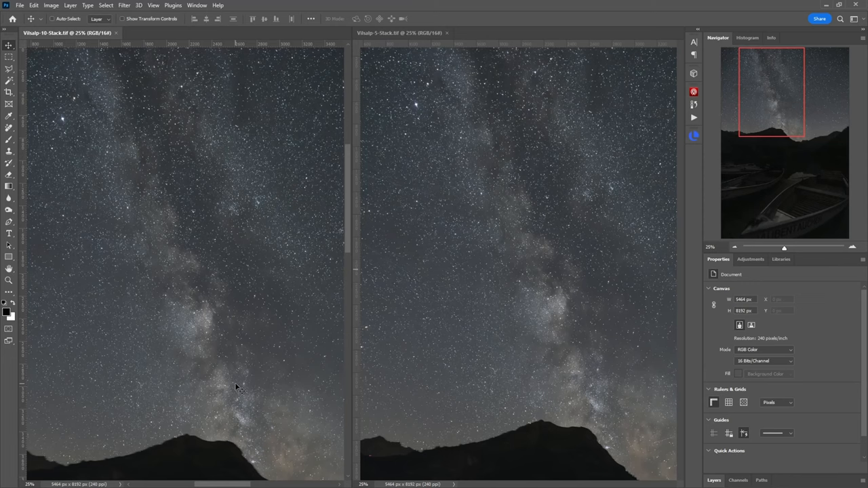
{"action": "mouse_move", "coordinate": [189, 180]}
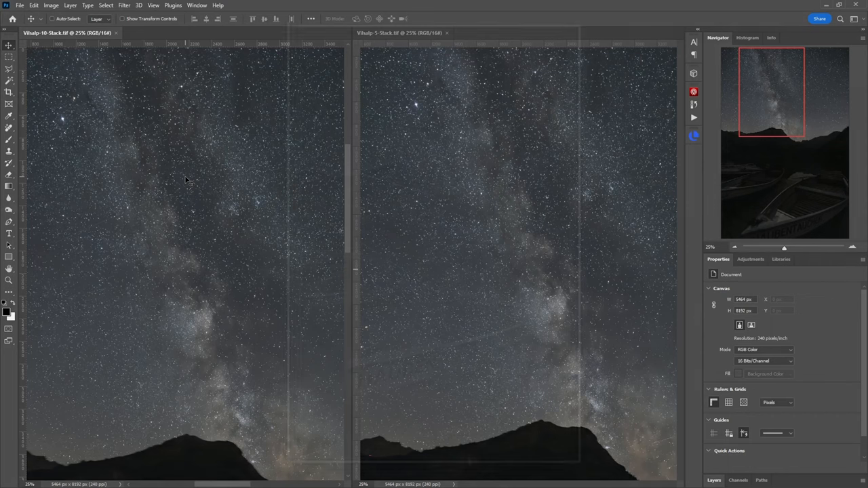
{"action": "key", "text": "f"}
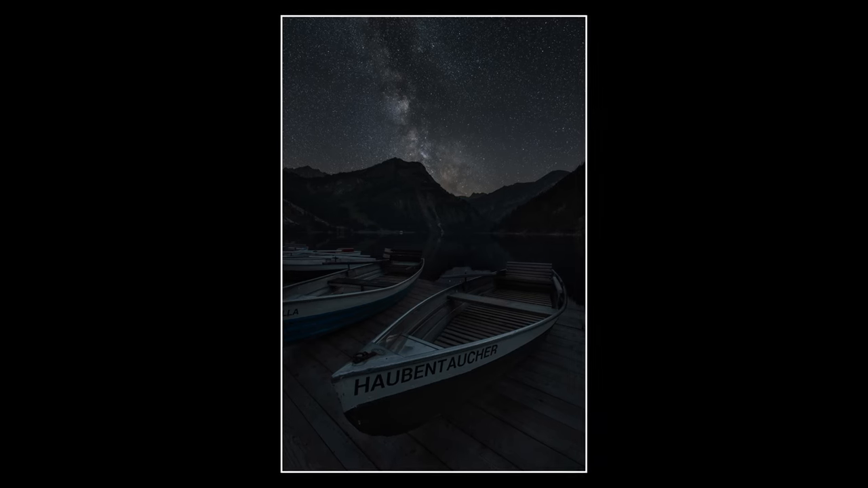